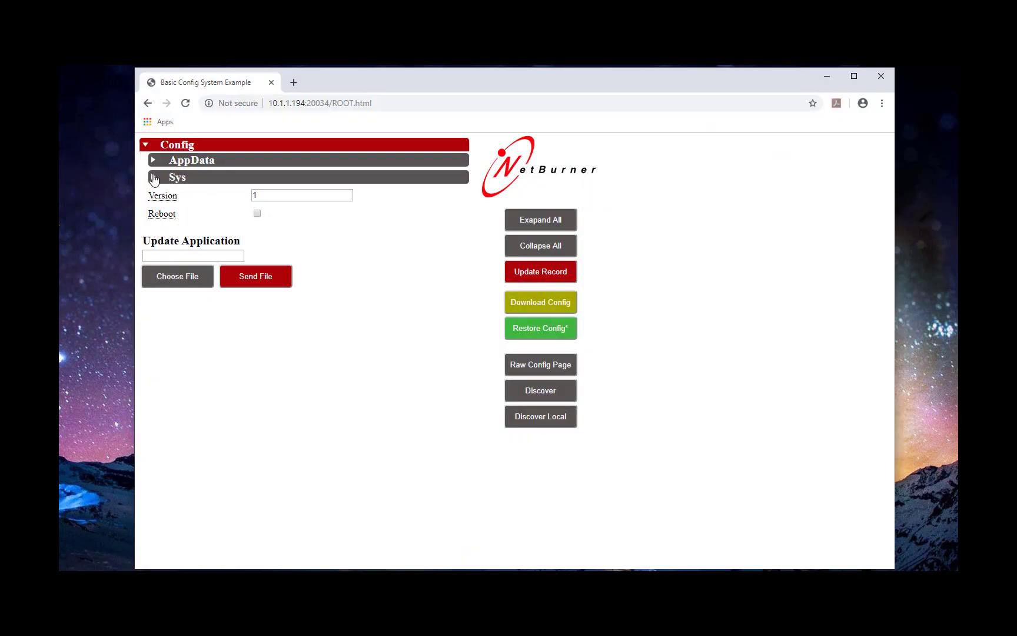
Expand the Sys, NetIf and Ethernet0 settings groups on the config page
click(176, 176)
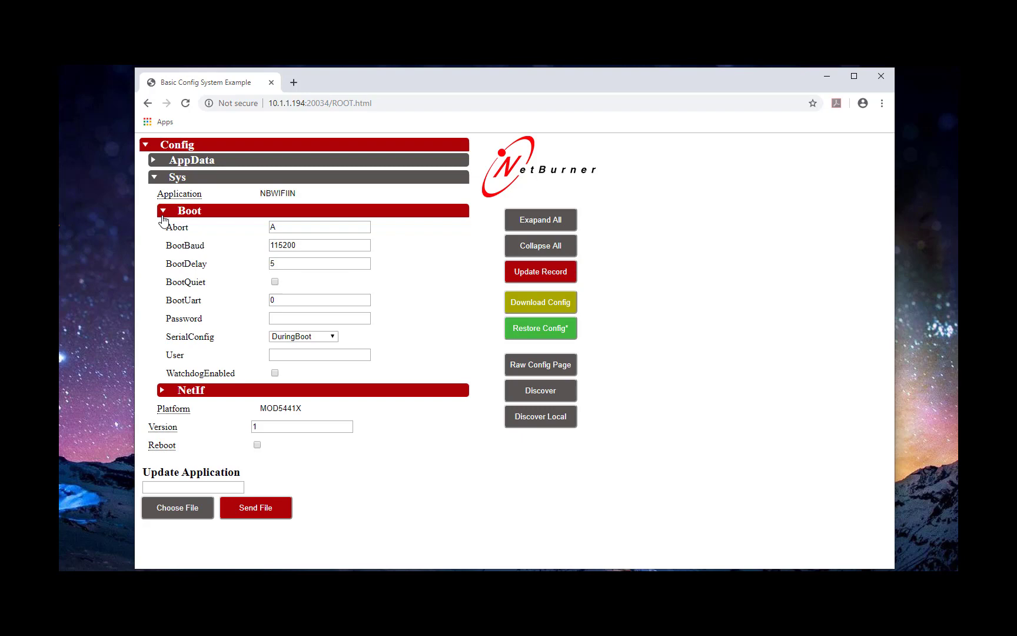
click(164, 389)
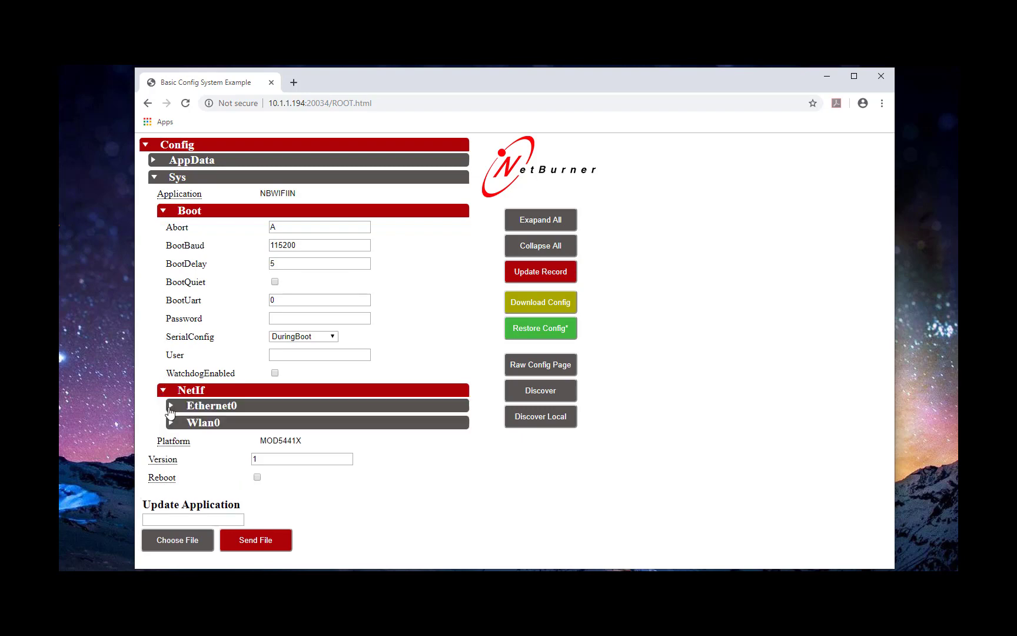
click(170, 405)
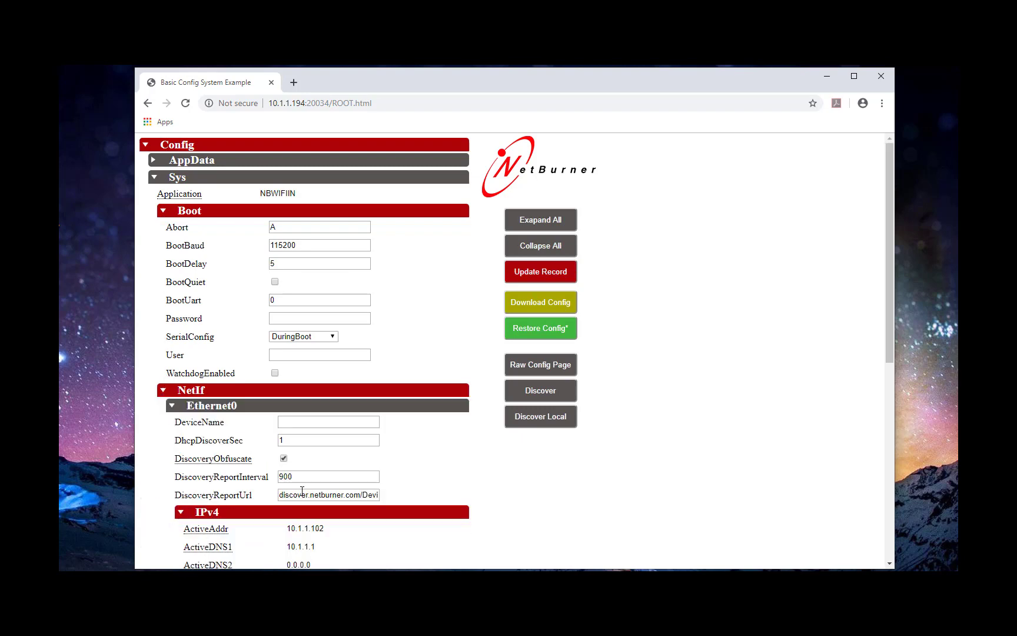
scroll(down, 3)
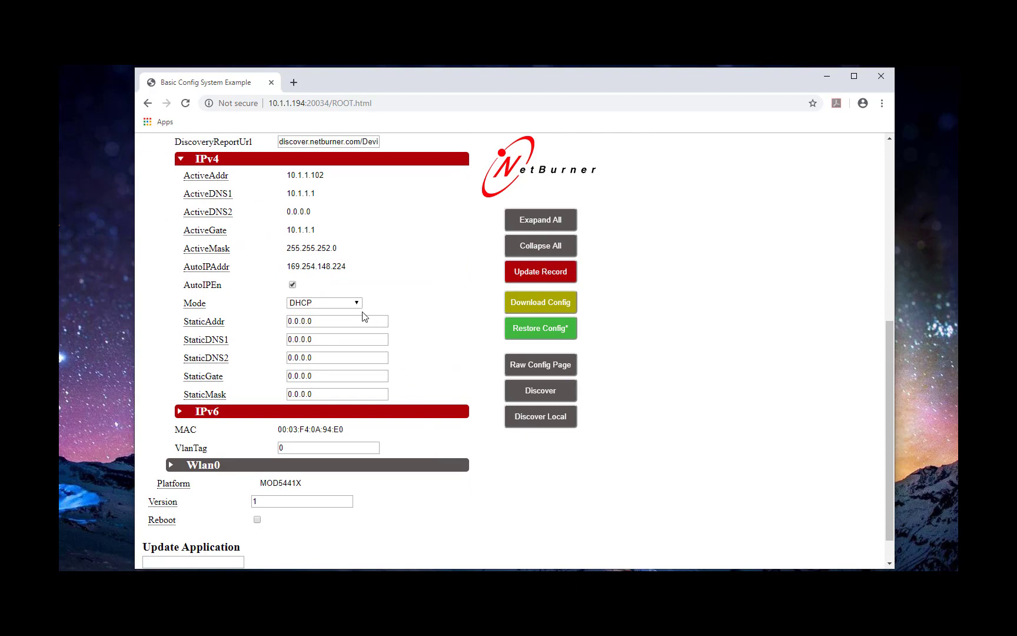
Set Ethernet0 IPv4 Mode to Static and begin entering a 10.1... static address
click(323, 303)
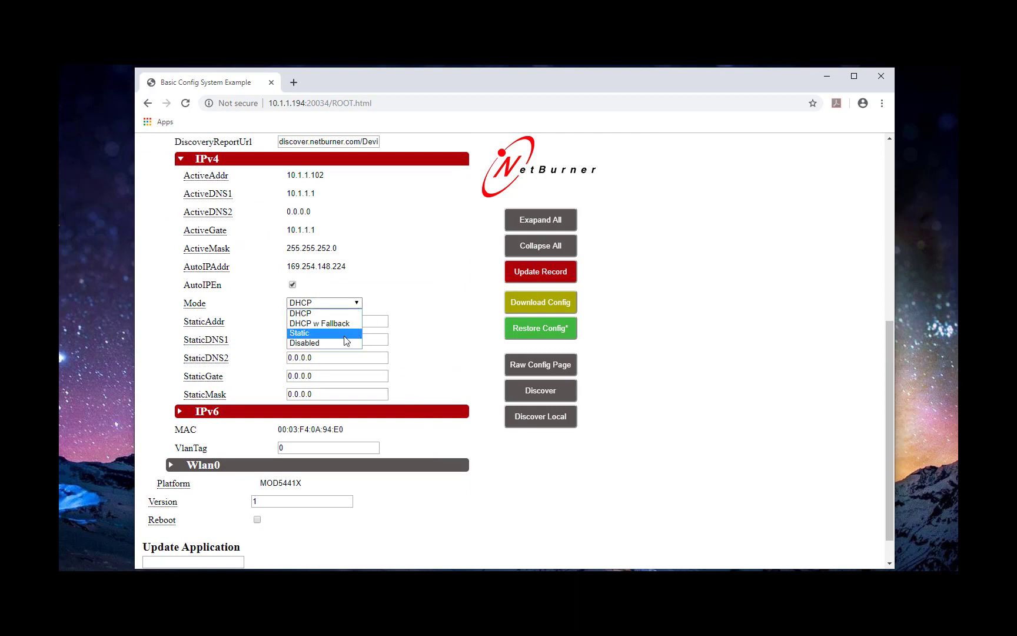
click(299, 333)
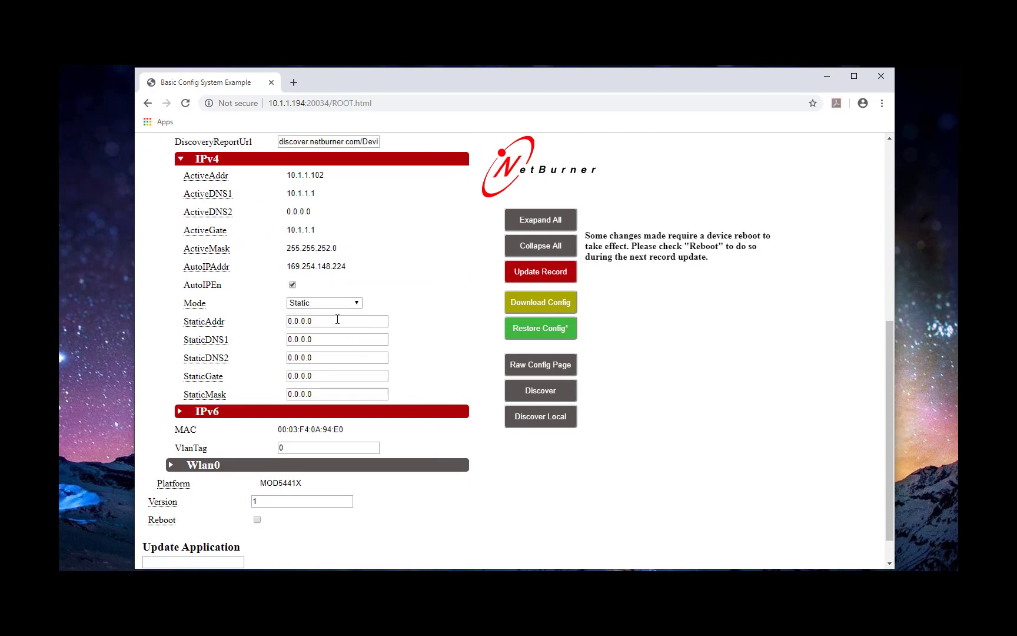
key(Backspace)
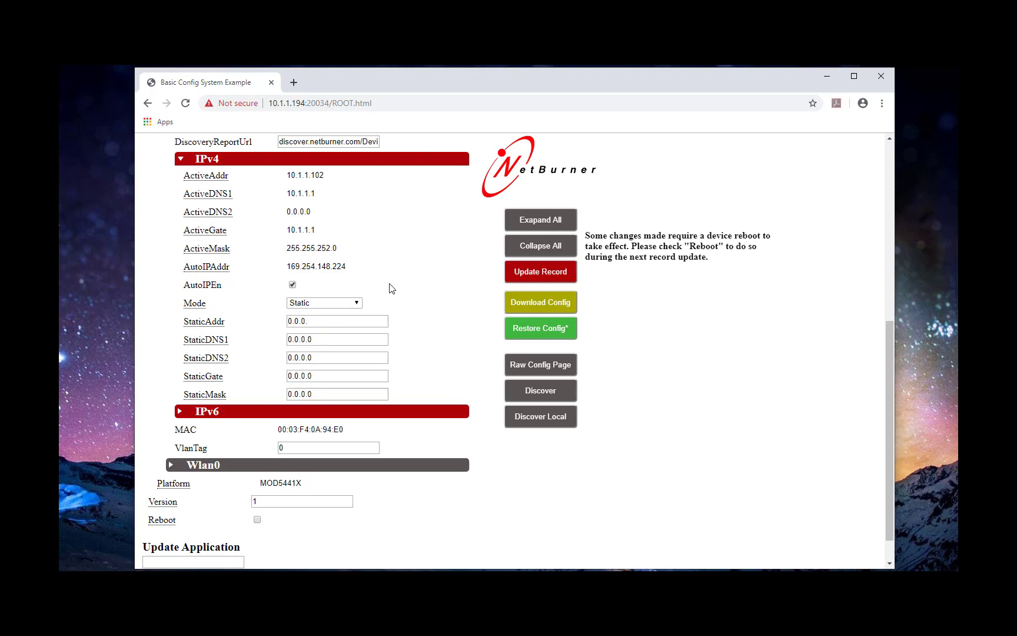
text(10.1)
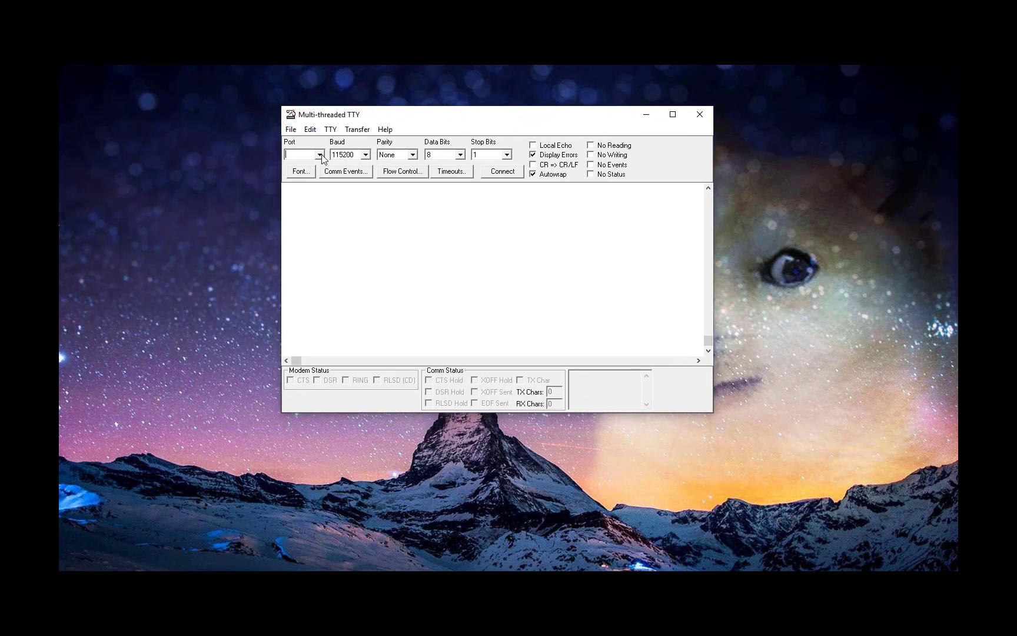
Choose the module's COM port in MTTTY and connect at 115200 baud
click(319, 154)
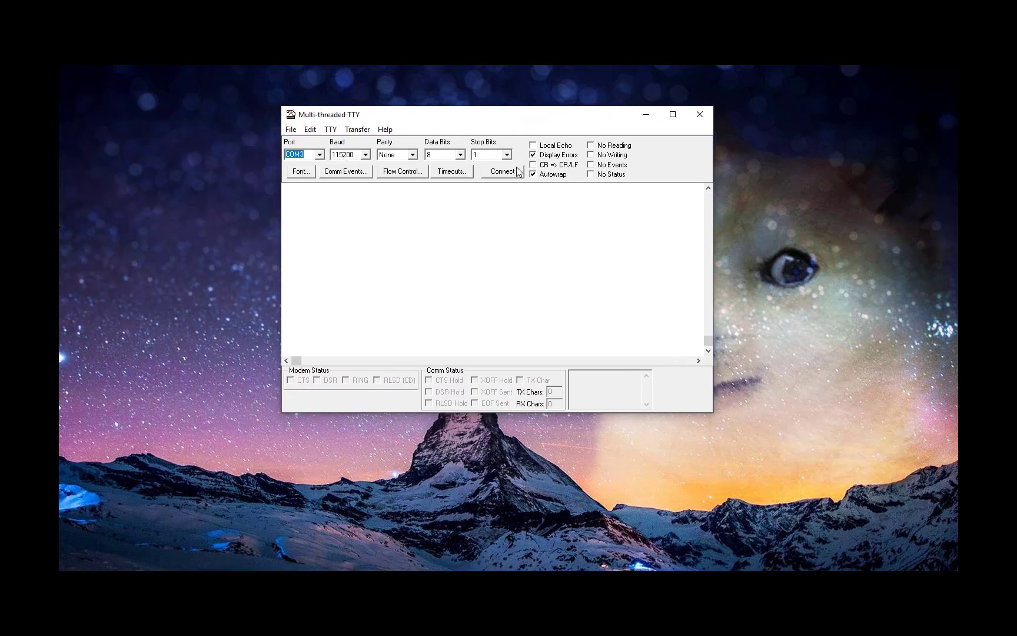
click(501, 171)
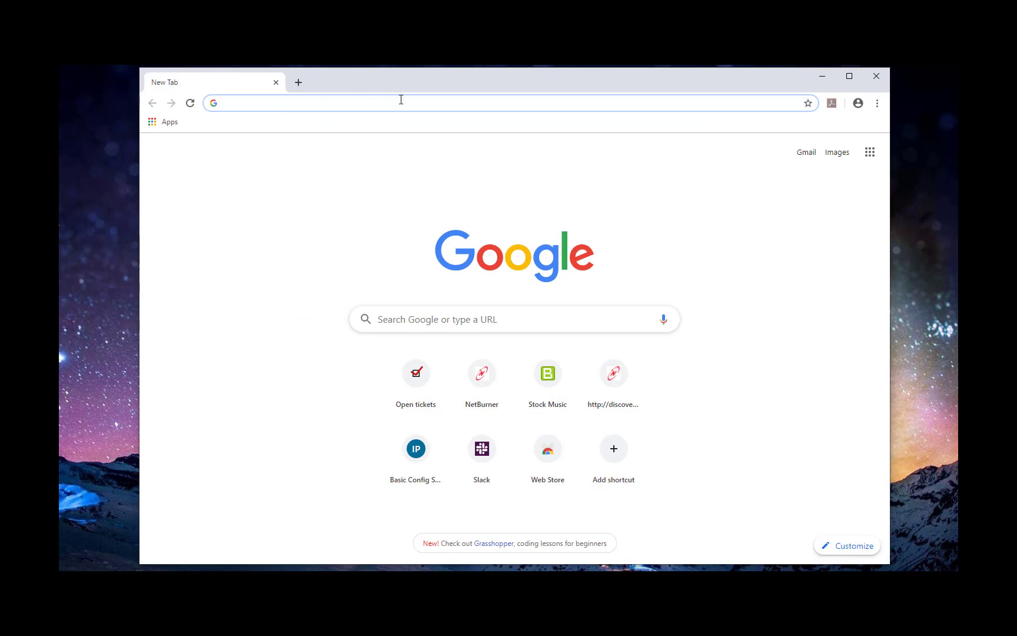
Load discover.netburner.com to list the NetBurner devices on the local network
text(discover)
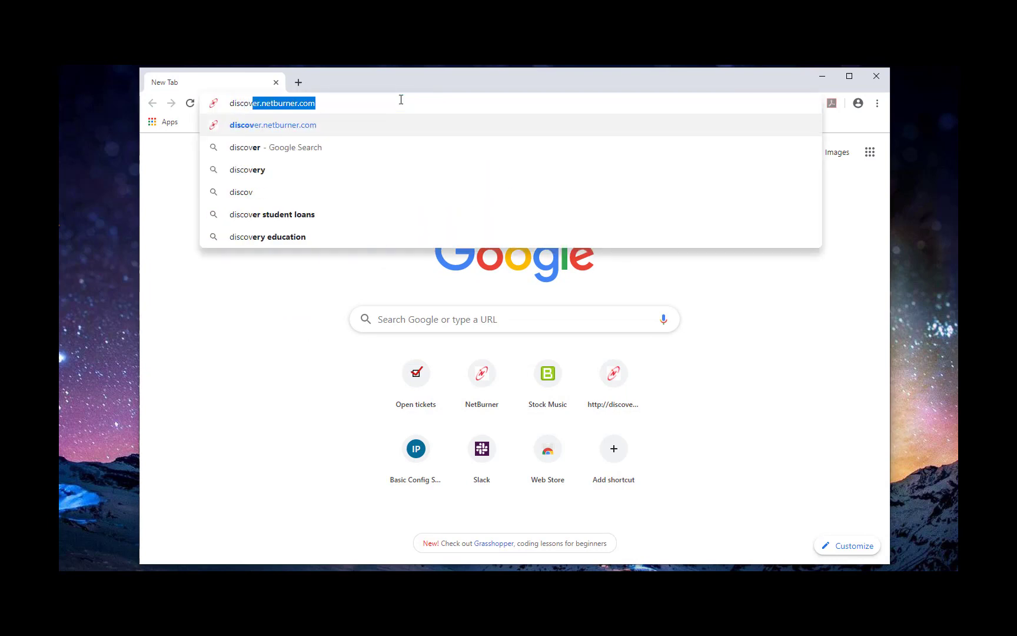
text(discover.netburner.com)
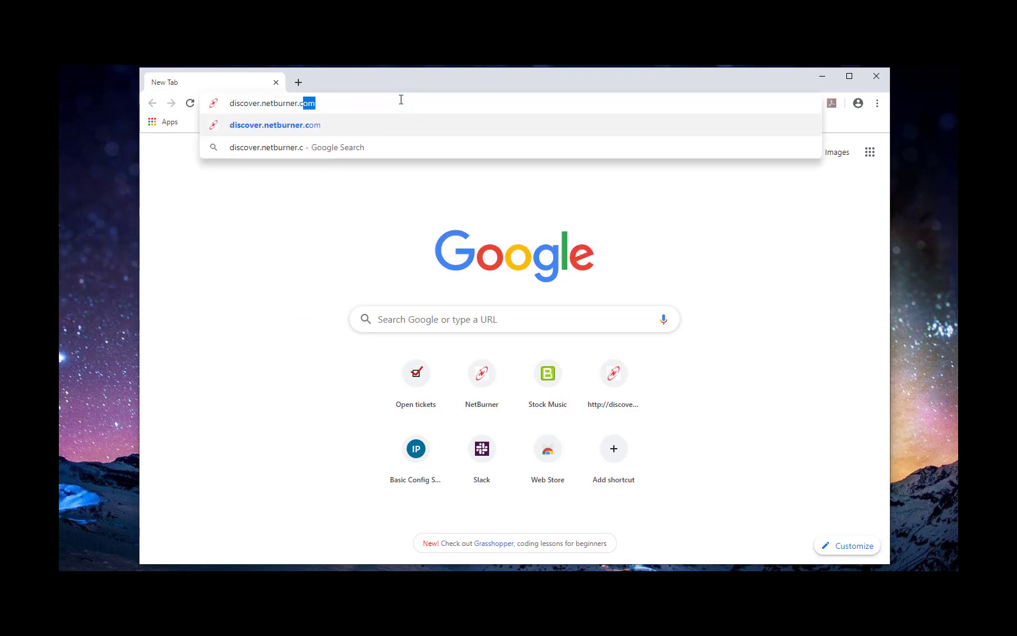
key(Enter)
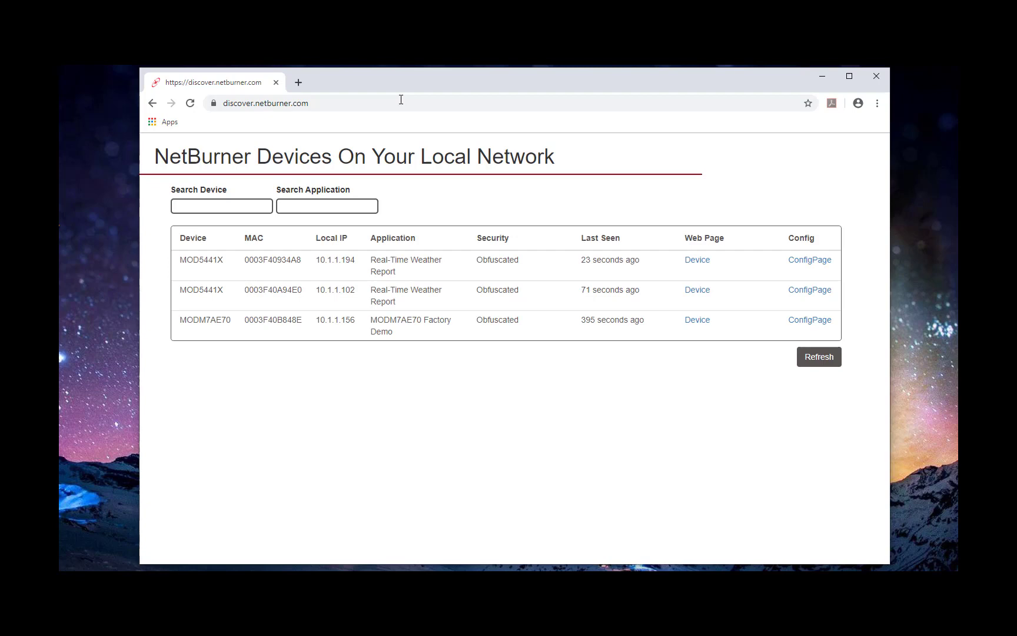
mouse_move(551, 357)
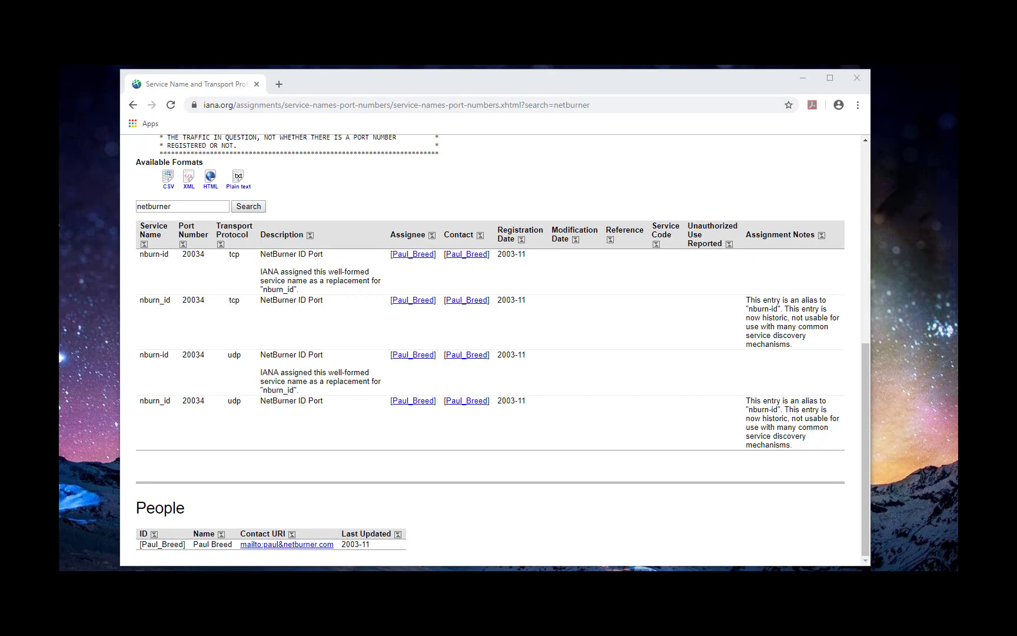
Look up netburner in the IANA port registry, showing nburn-id on port 20034 tcp/udp
click(268, 85)
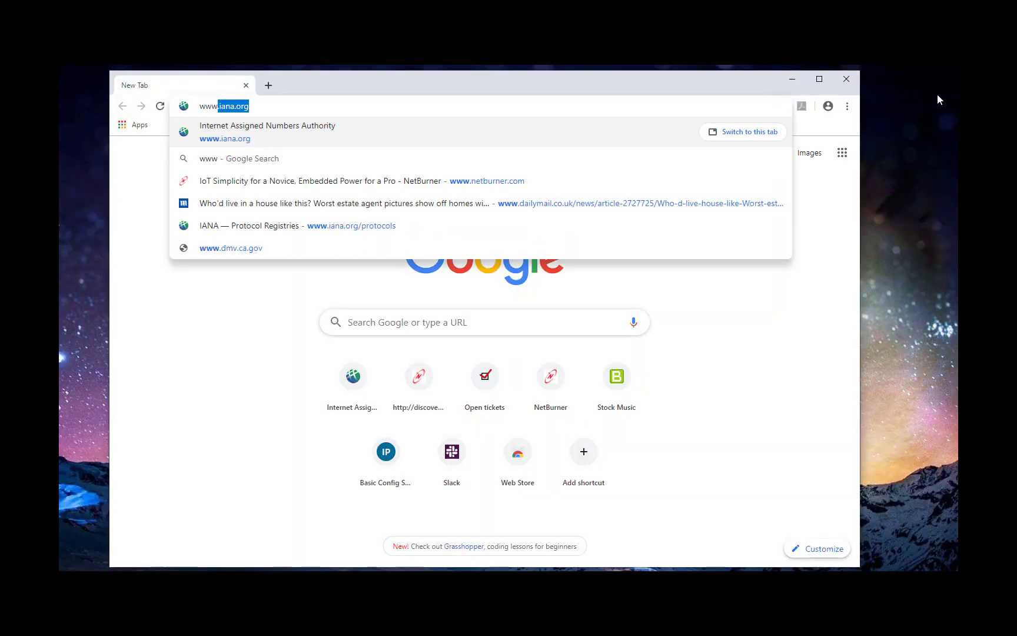
text(www.netburner.com)
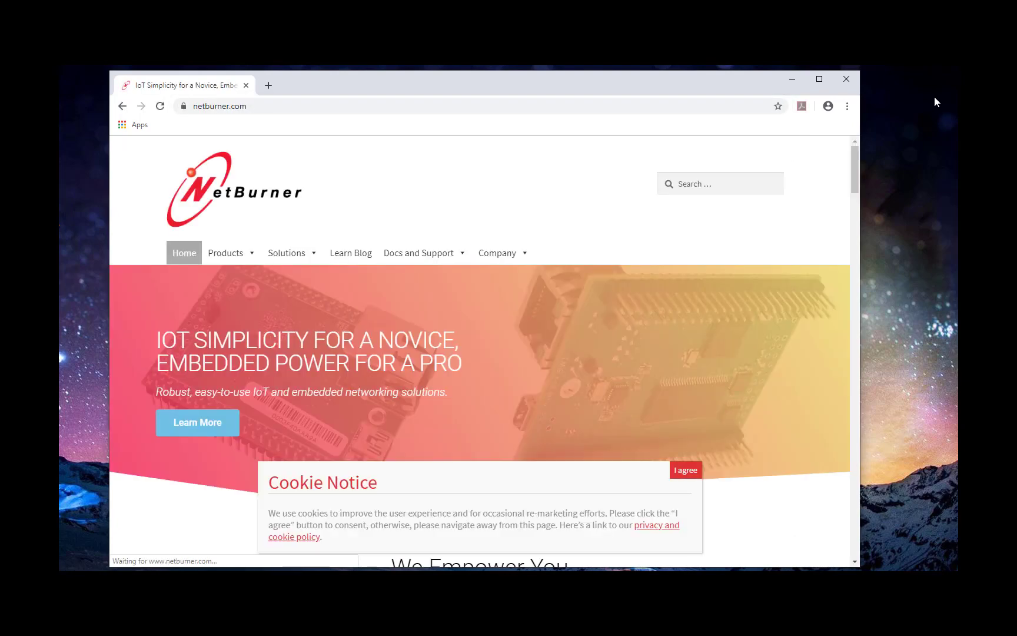
click(685, 469)
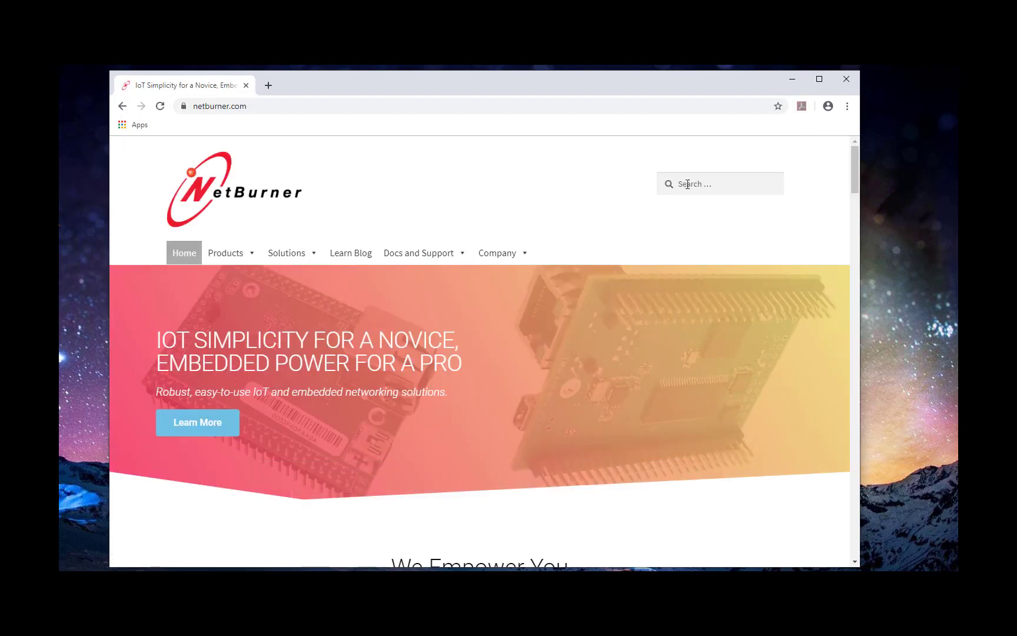
text(local discovery)
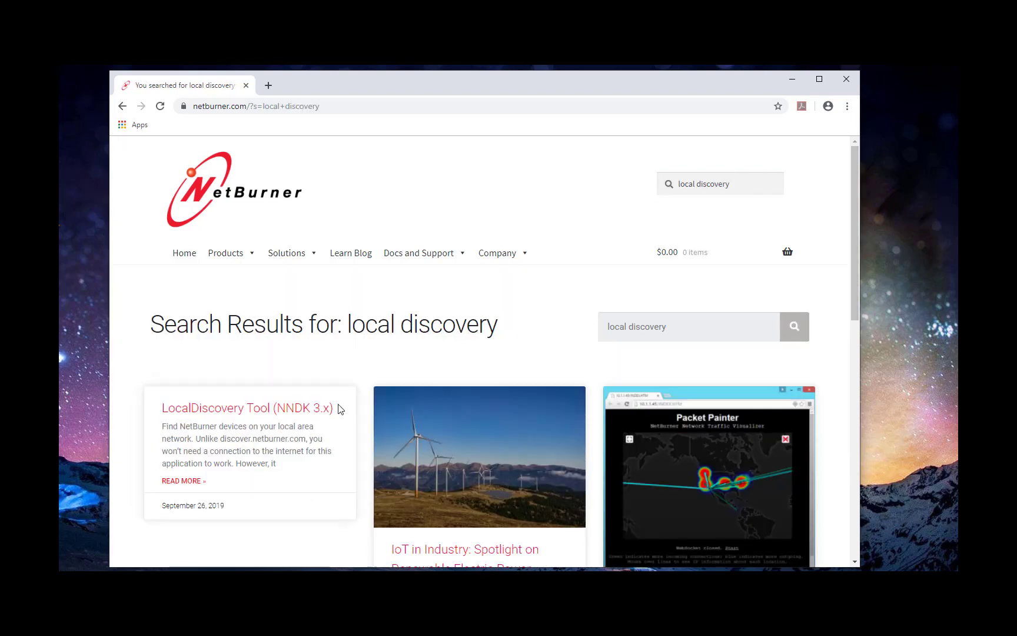
click(247, 408)
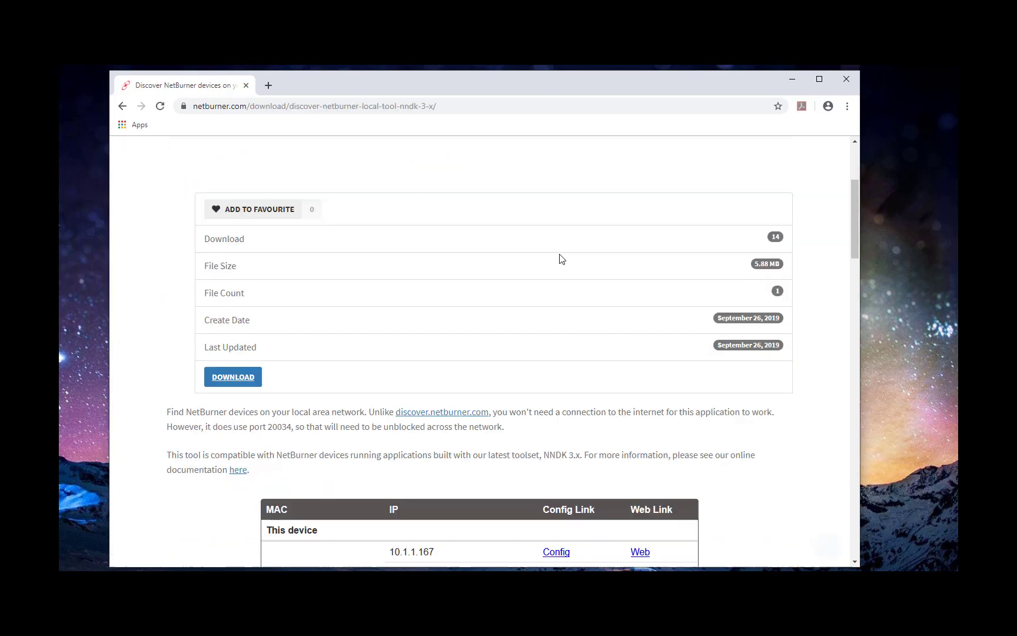
Download and run LocalDiscovery.exe, then follow a Config link for this device
scroll(down, 3)
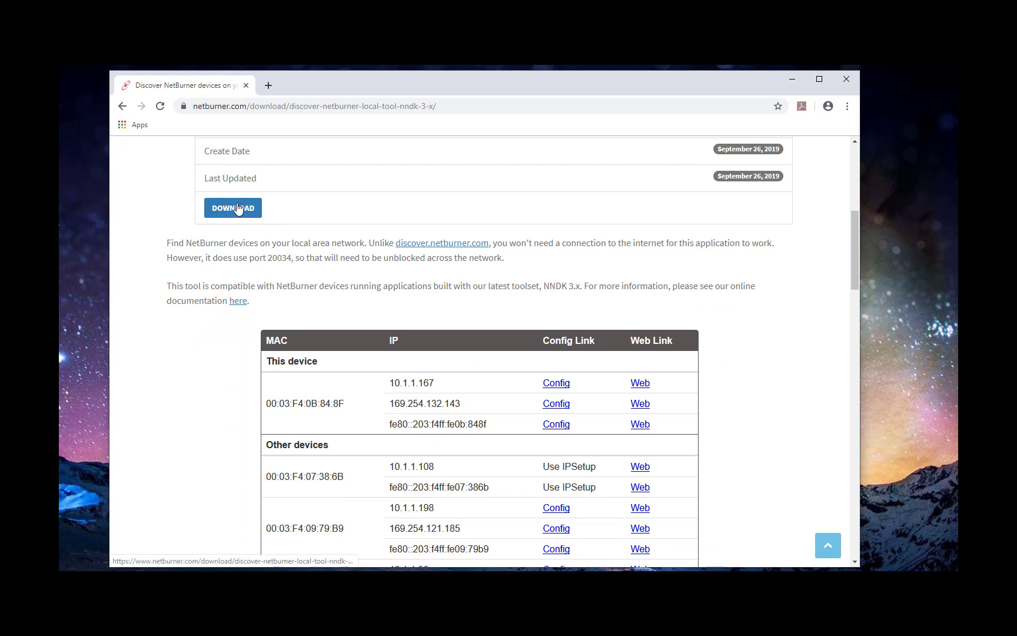
click(231, 207)
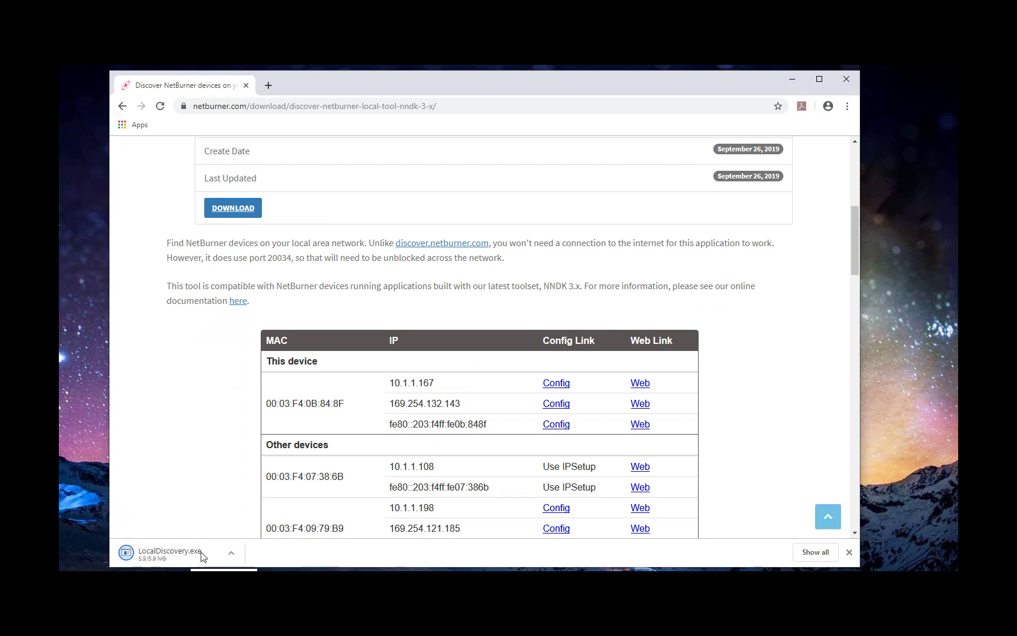
click(165, 553)
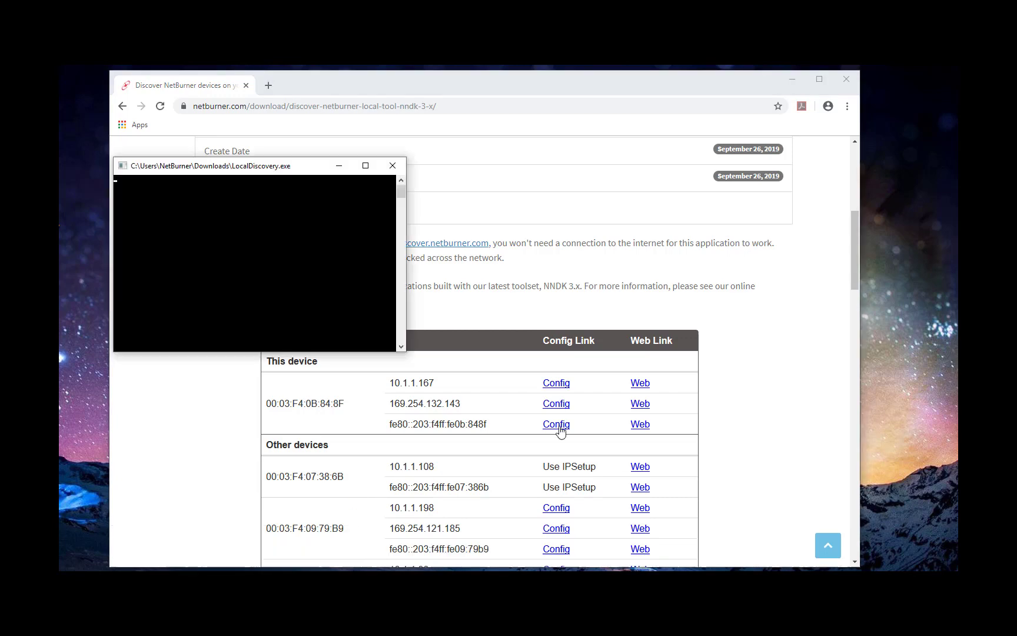
click(556, 424)
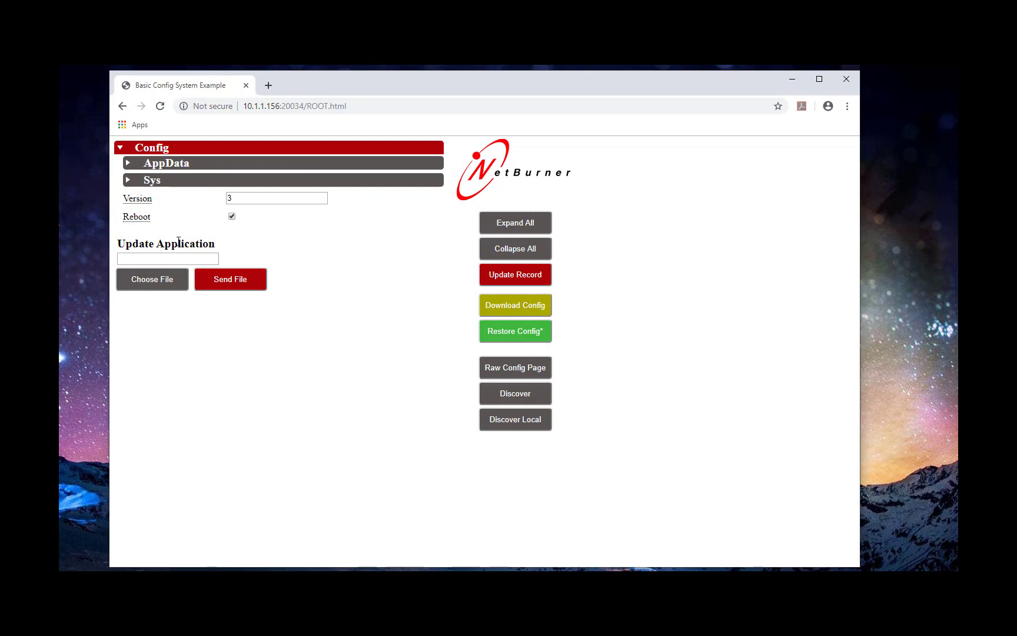
Expand the Sys, Boot and NetIf sections to show boot parameters and Ethernet0 settings
click(152, 180)
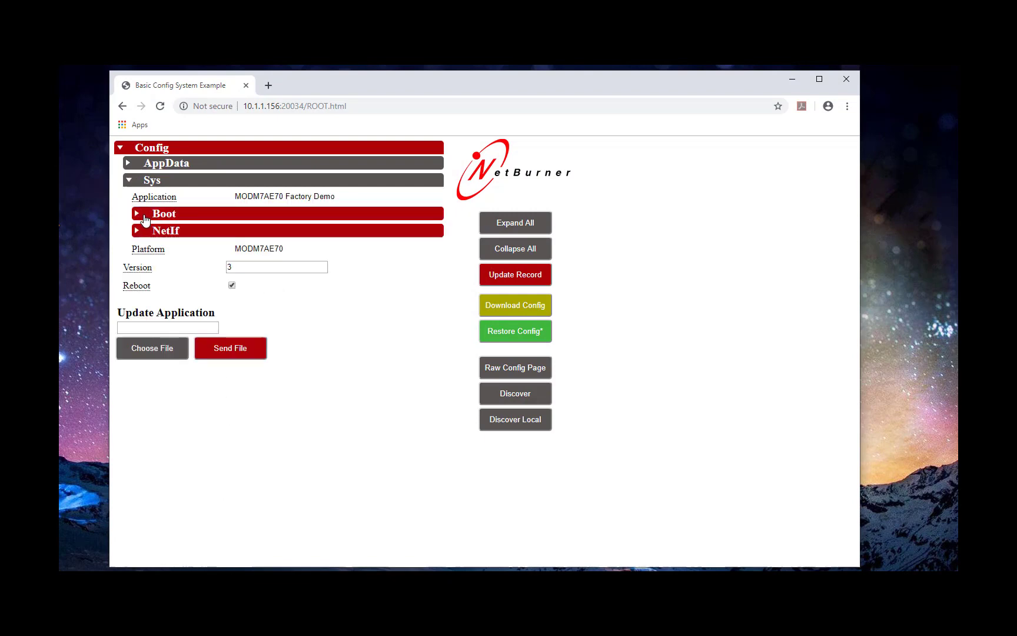
click(164, 213)
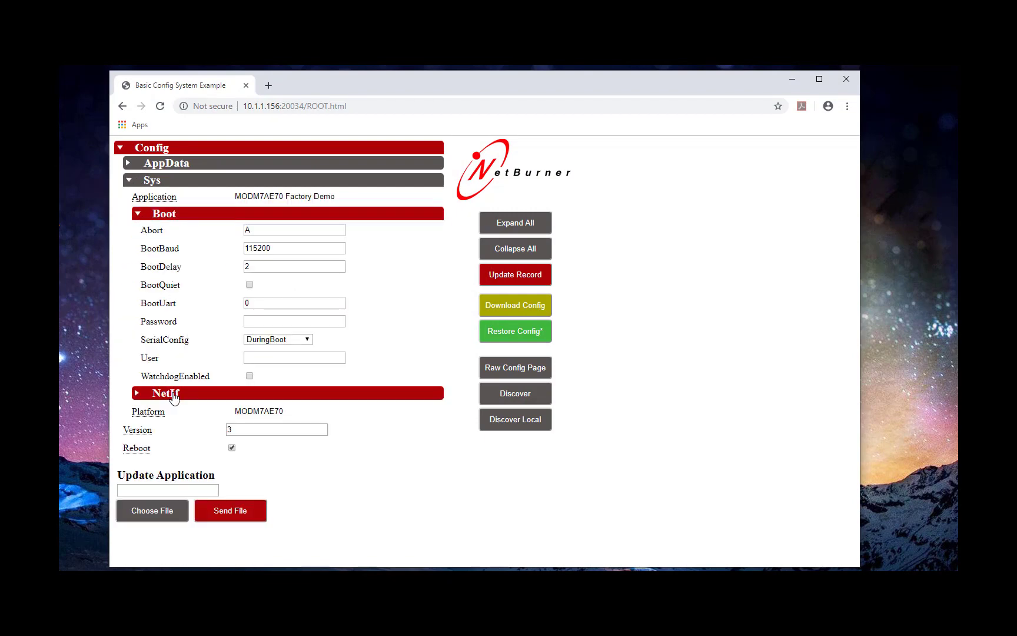
click(166, 392)
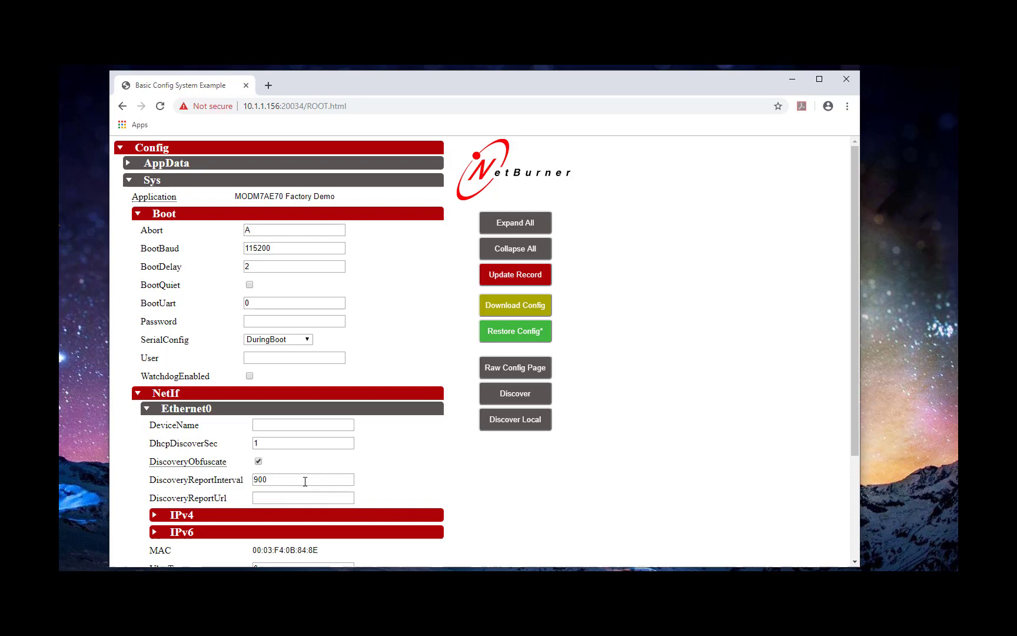
scroll(down, 3)
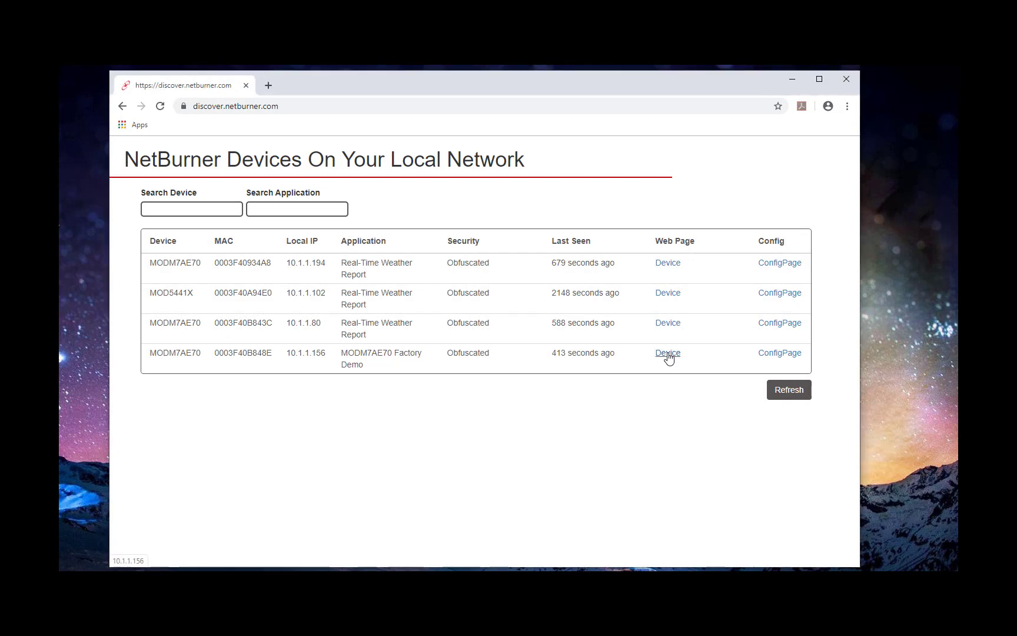
Visit the Factory Demo module's web pages: FTP, LED/switch and Tic-Tac-Toe examples
click(667, 353)
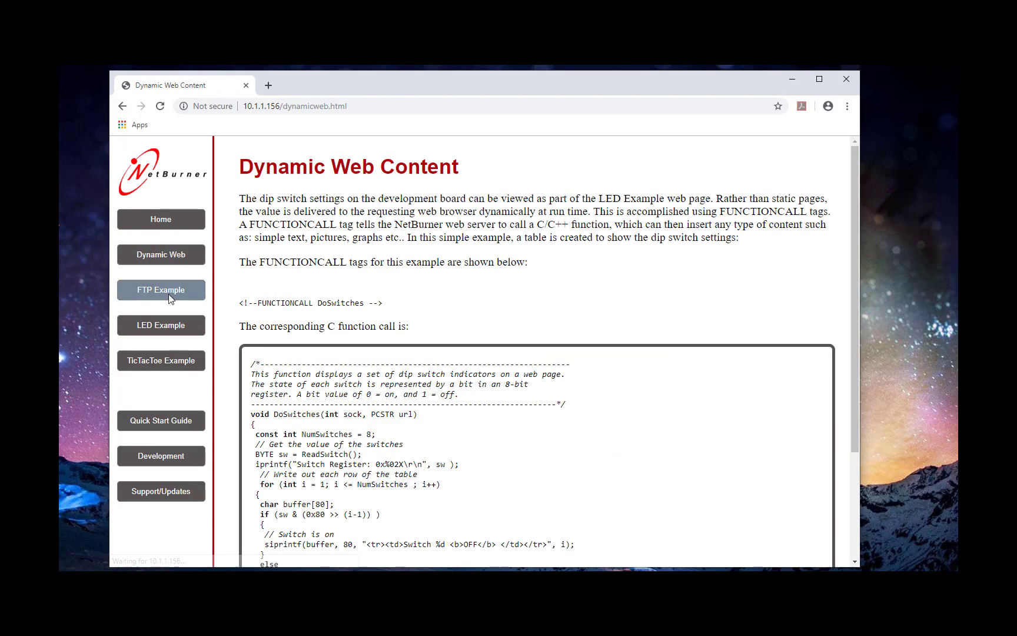
click(160, 289)
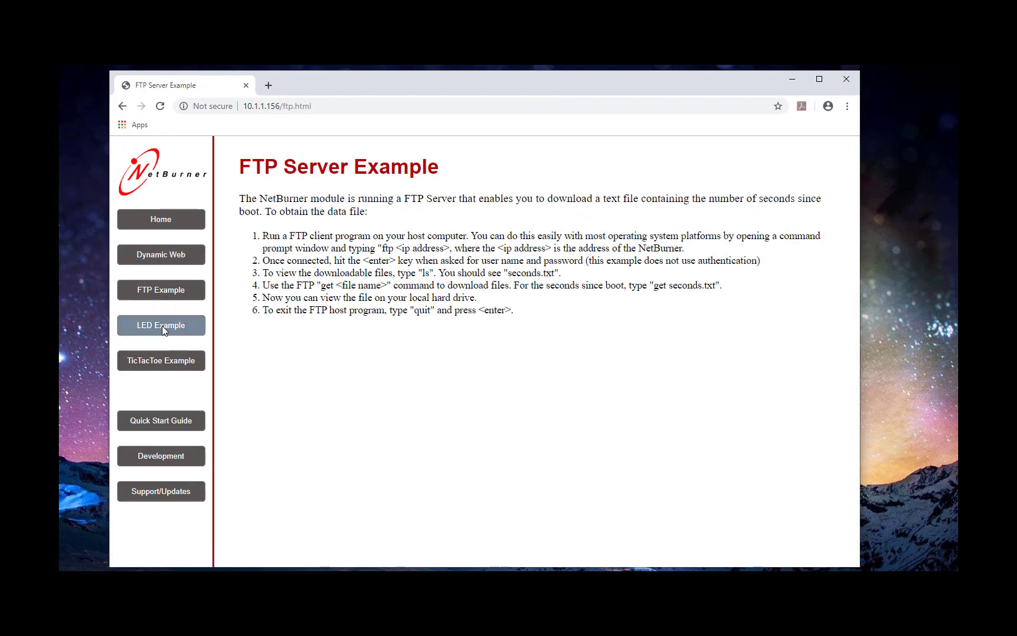
click(160, 325)
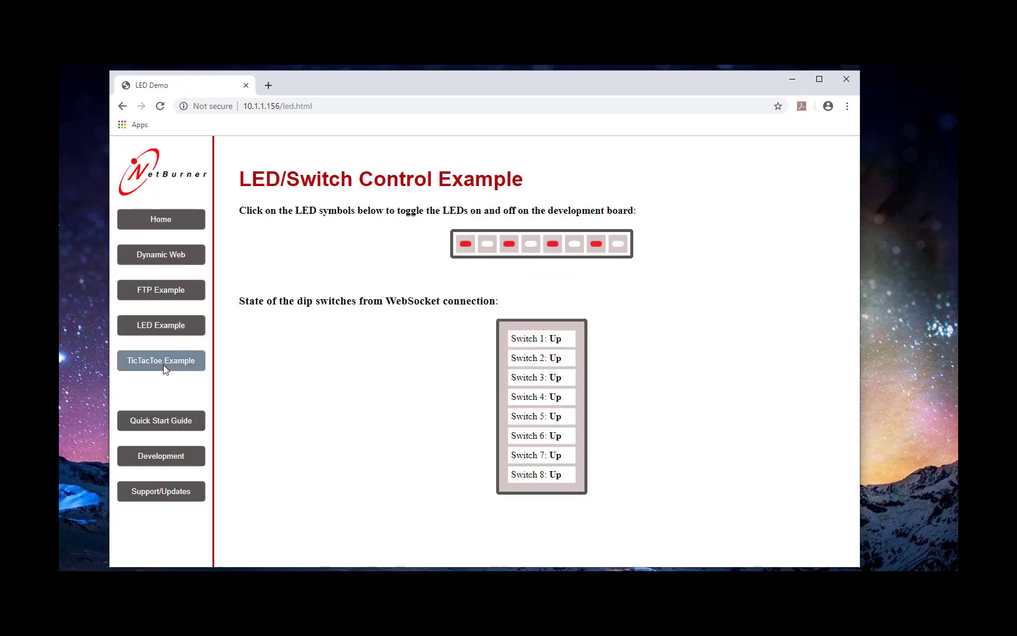
click(160, 360)
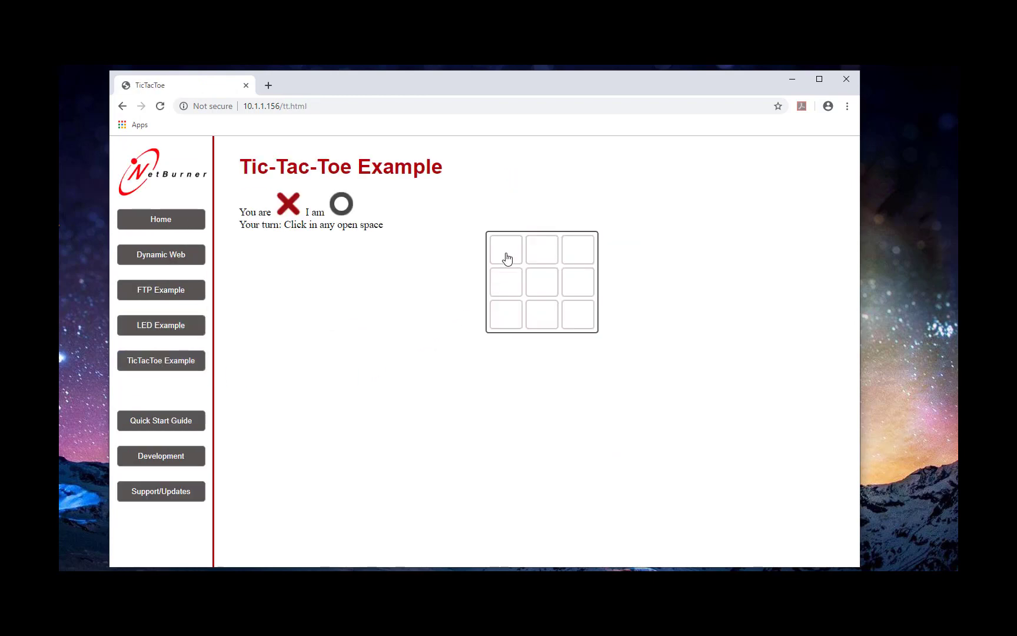
Play Tic-Tac-Toe against the module, starting with an X in the top-left square
click(505, 249)
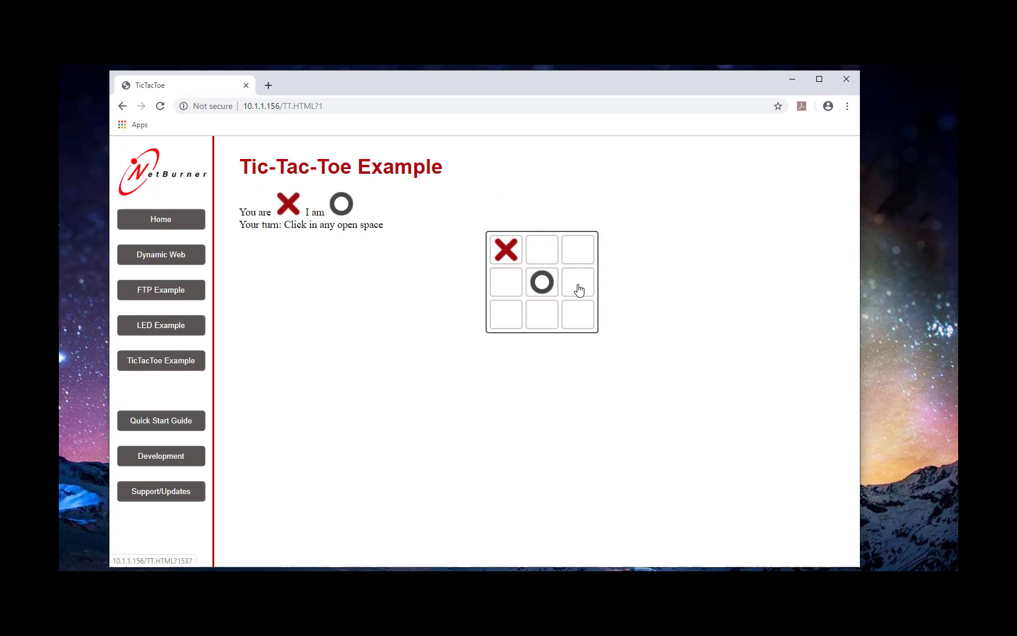
click(577, 314)
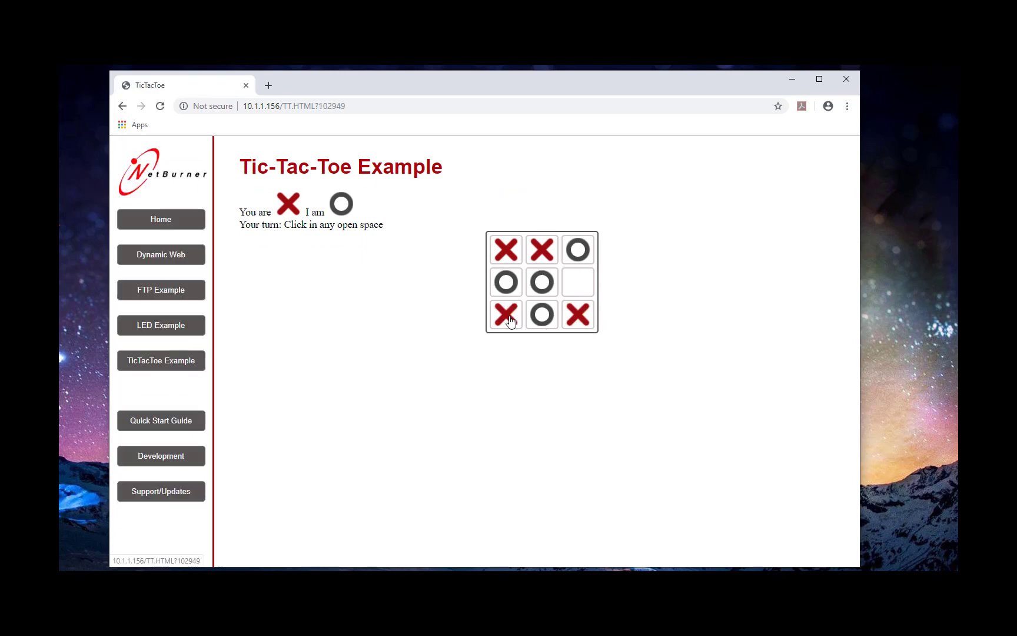
click(576, 283)
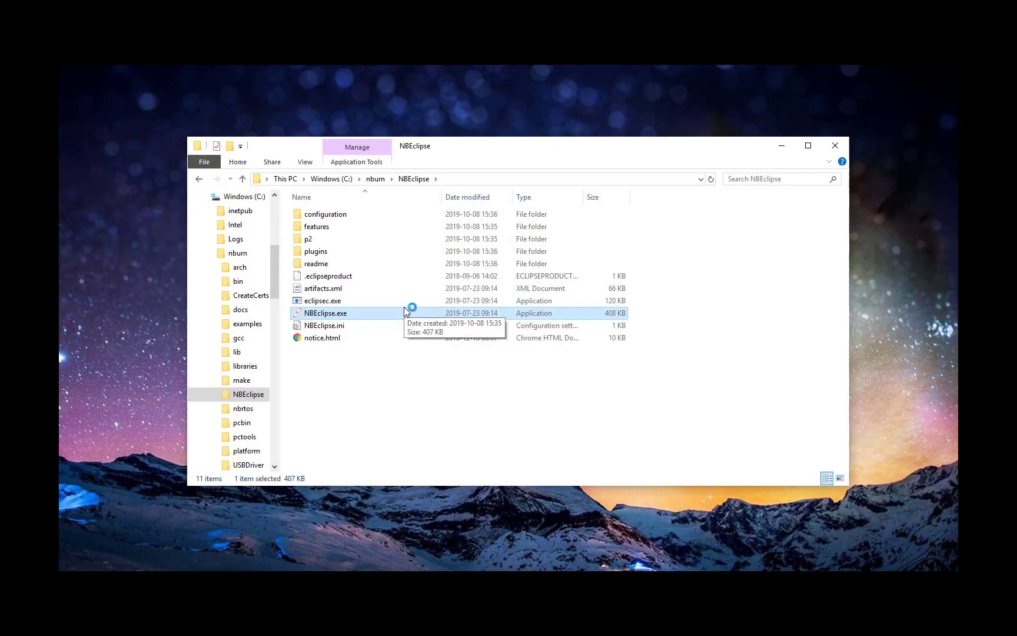
Launch NBEclipse on the default workspace and name a new C++ project BestProjectEver
double_click(326, 313)
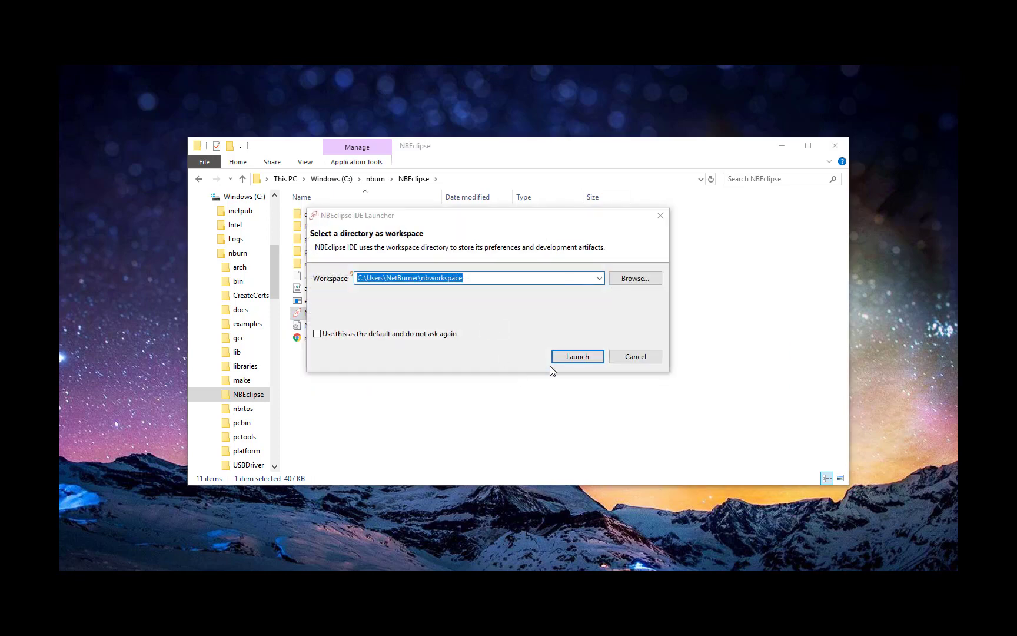
click(576, 357)
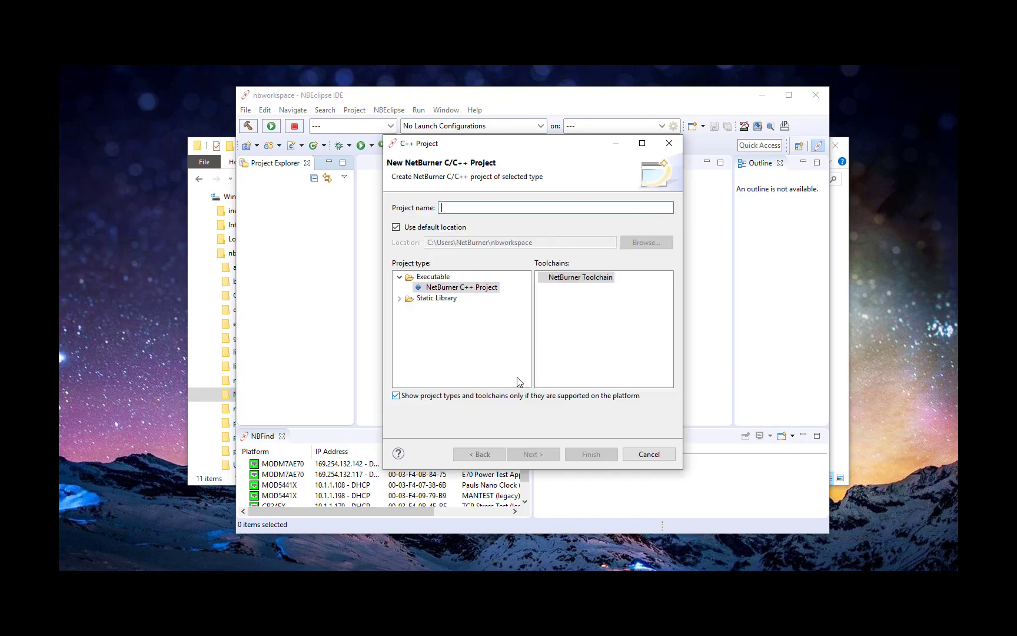
text(BestProjectEver)
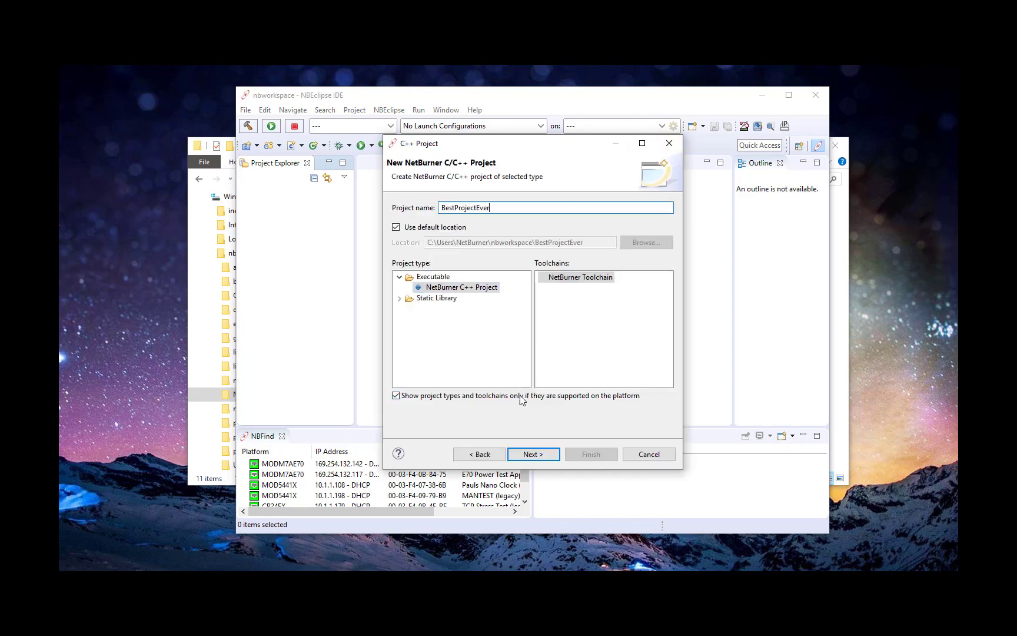